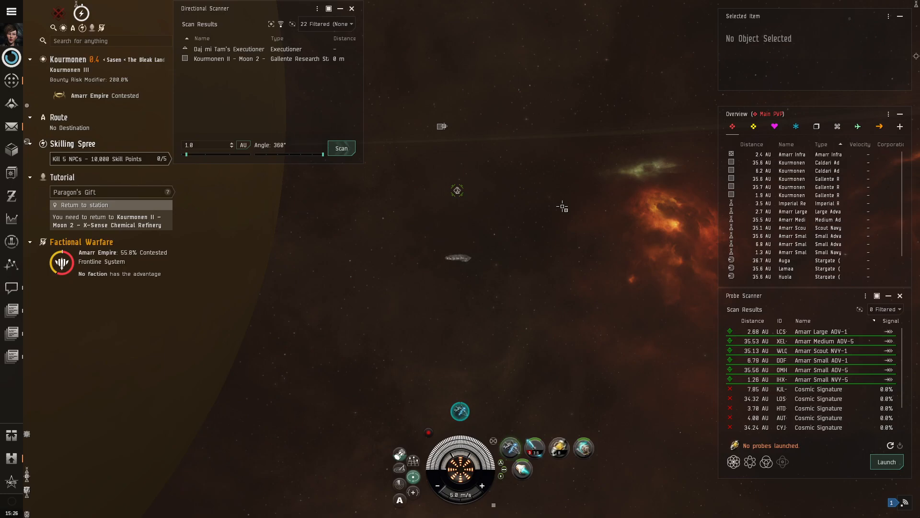
mouse_move(529, 174)
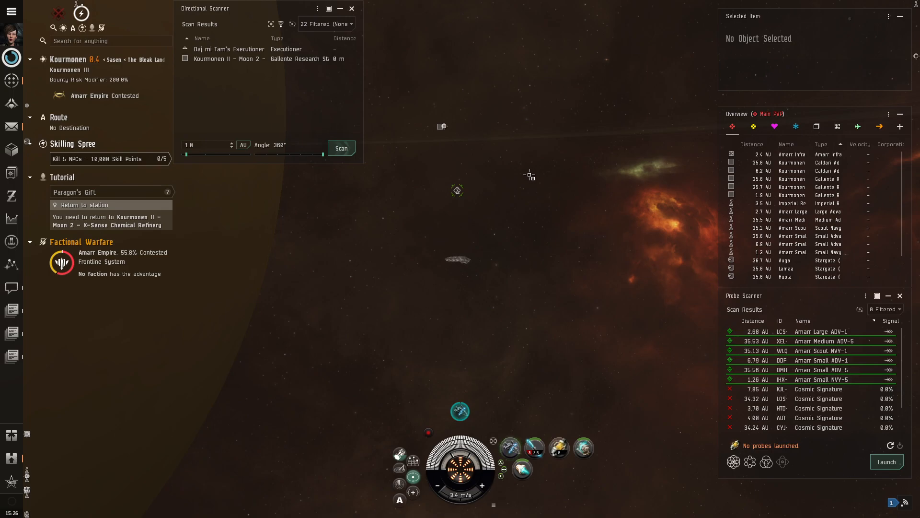
mouse_move(11, 356)
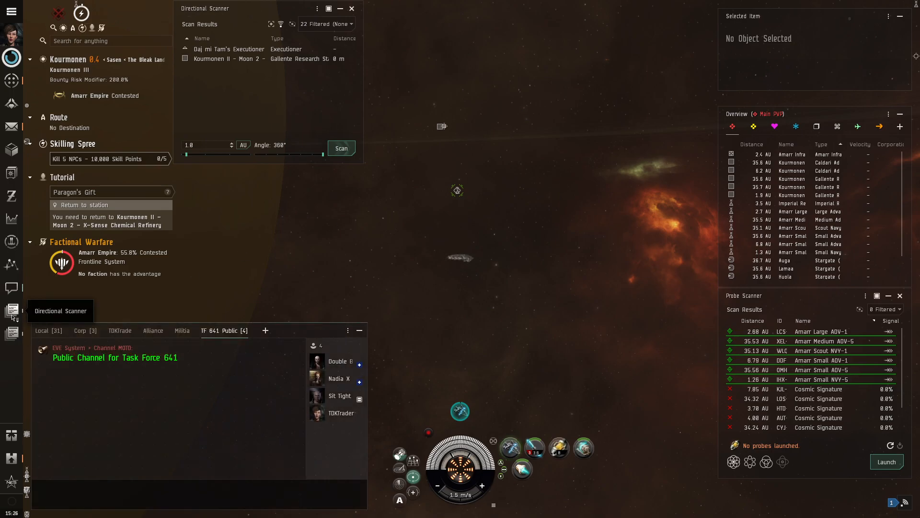
mouse_move(359, 331)
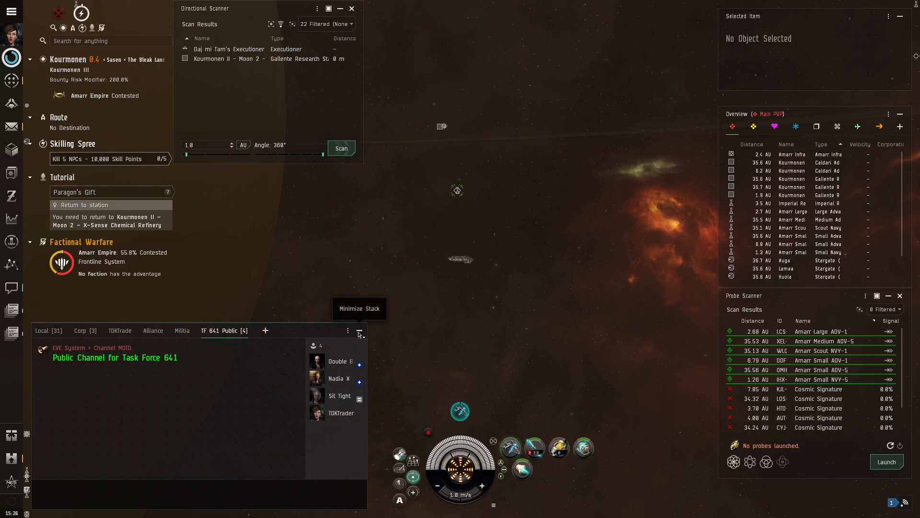
Minimize the chat window stack and open the Neocom main menu
left_click(358, 334)
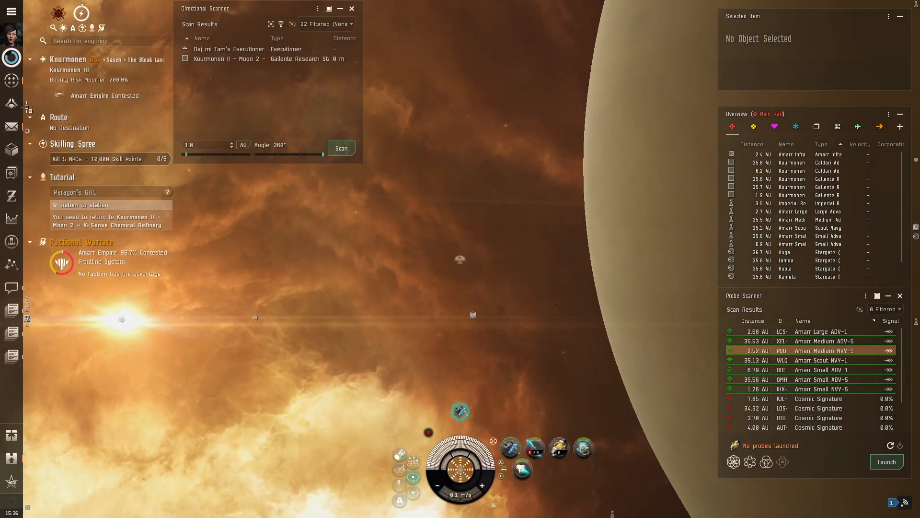
left_click(10, 11)
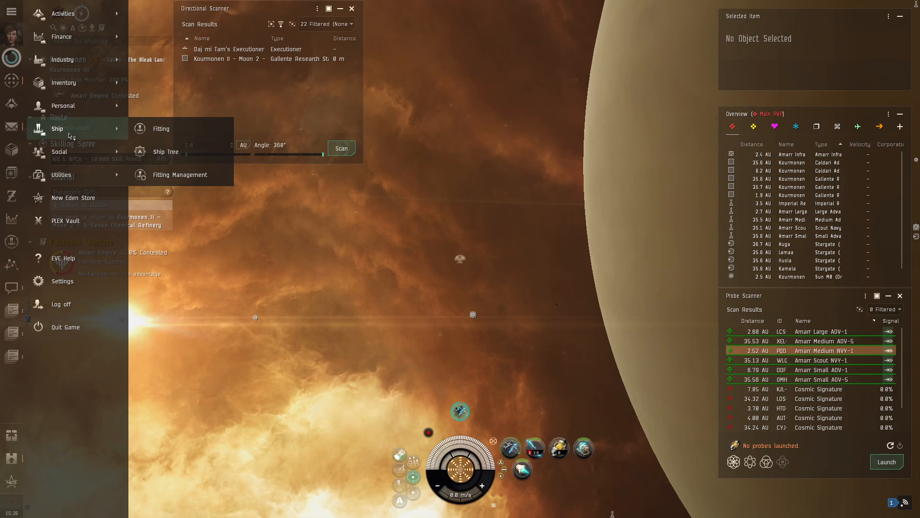
mouse_move(181, 175)
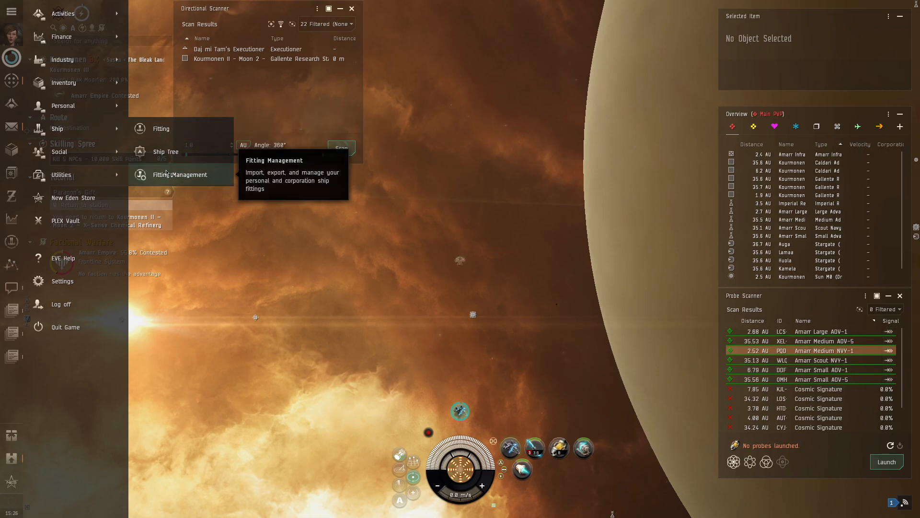
Review the current ship loadout in Fitting Management, then close the window
left_click(423, 191)
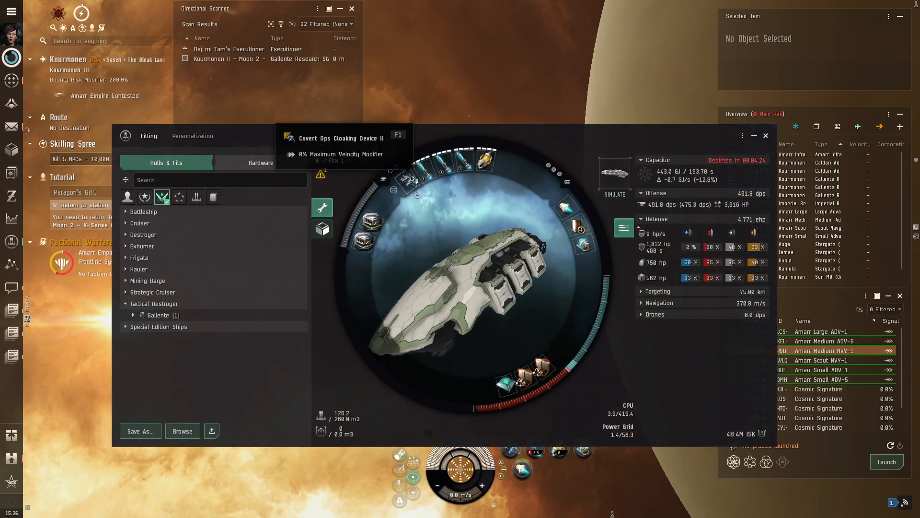
mouse_move(485, 158)
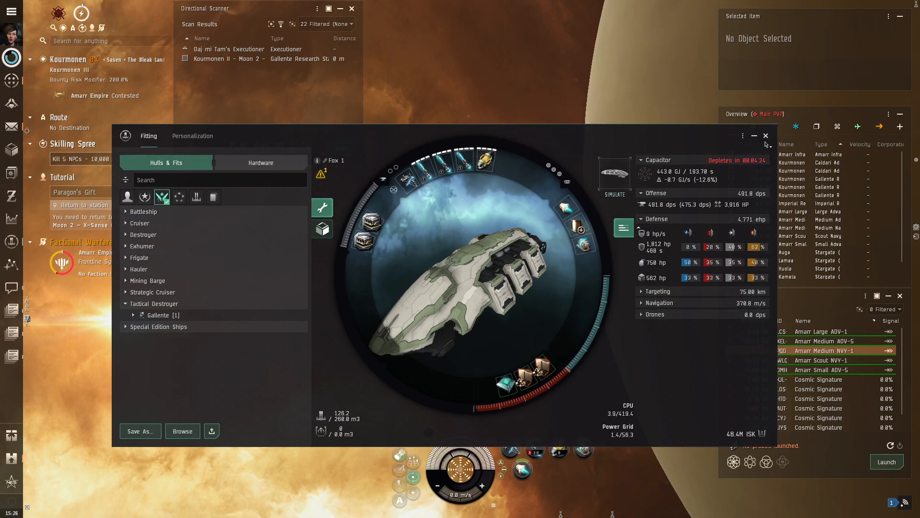
left_click(766, 136)
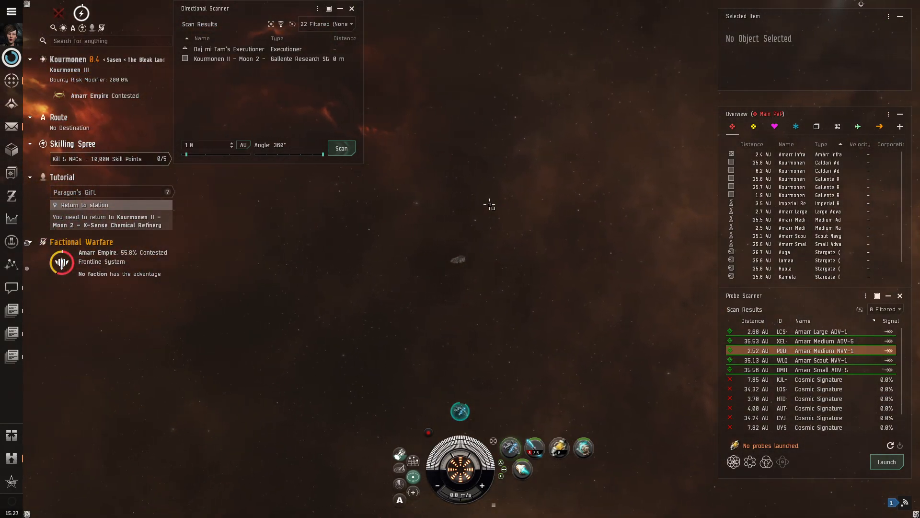
mouse_move(473, 206)
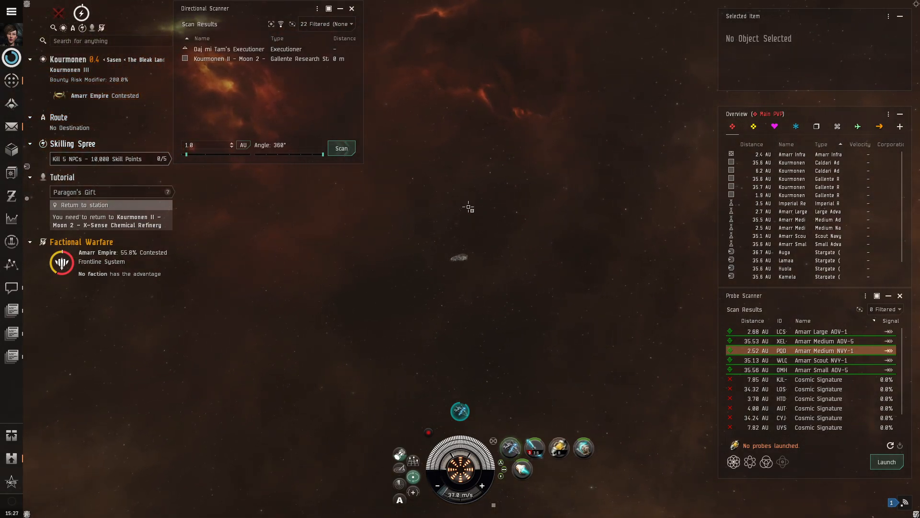
Launch eight scan probes and right-click in space to open the Kourmonen system map
left_click(886, 462)
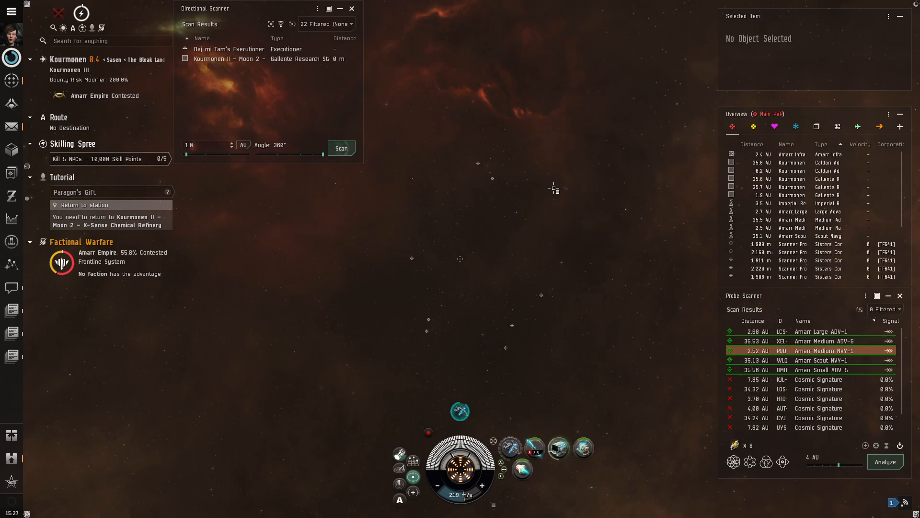
right_click(554, 188)
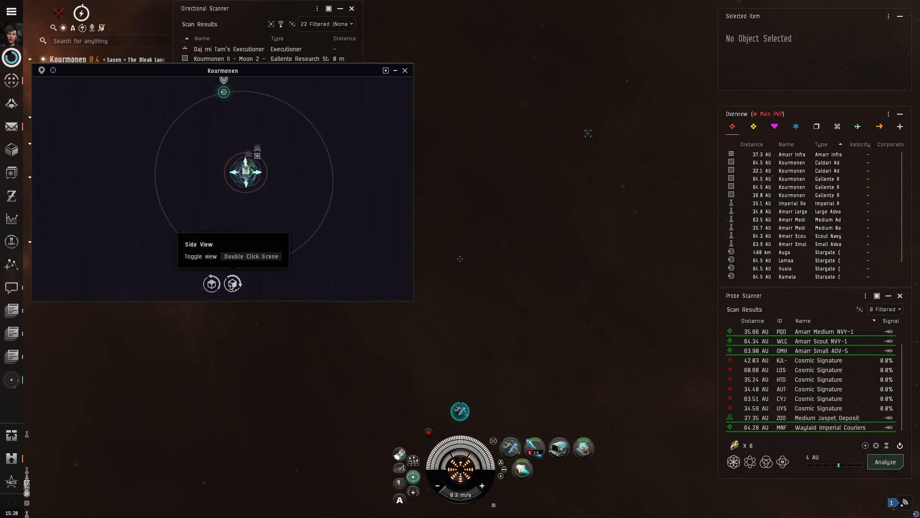
Adjust the Kourmonen system map's viewing angle around the 8 AU probe formation
left_click(211, 283)
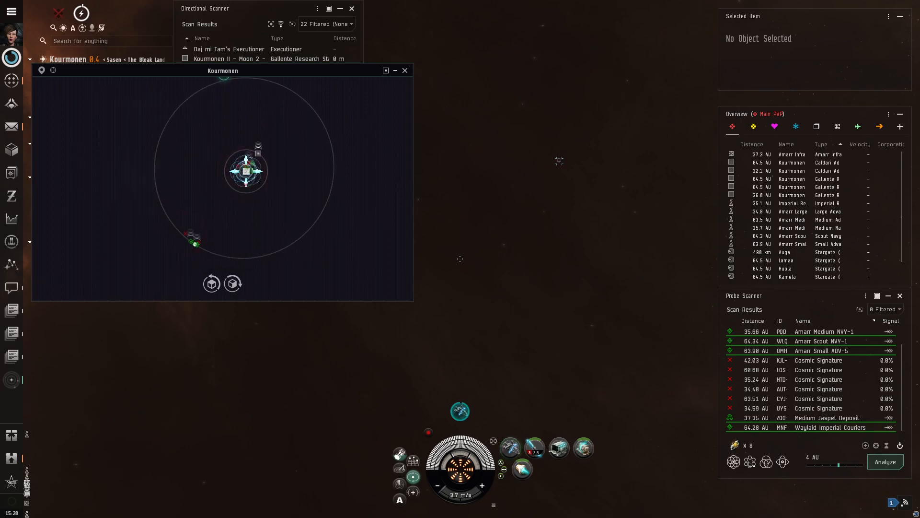
mouse_move(733, 461)
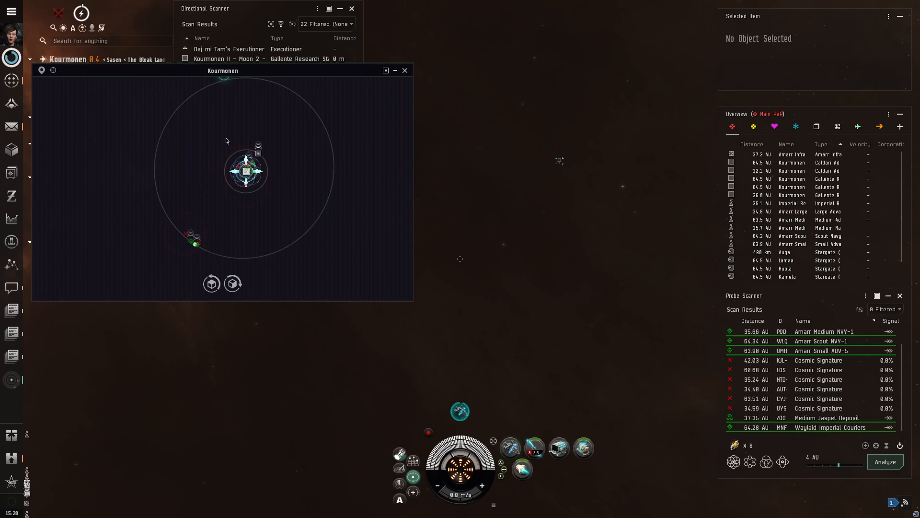
mouse_move(215, 166)
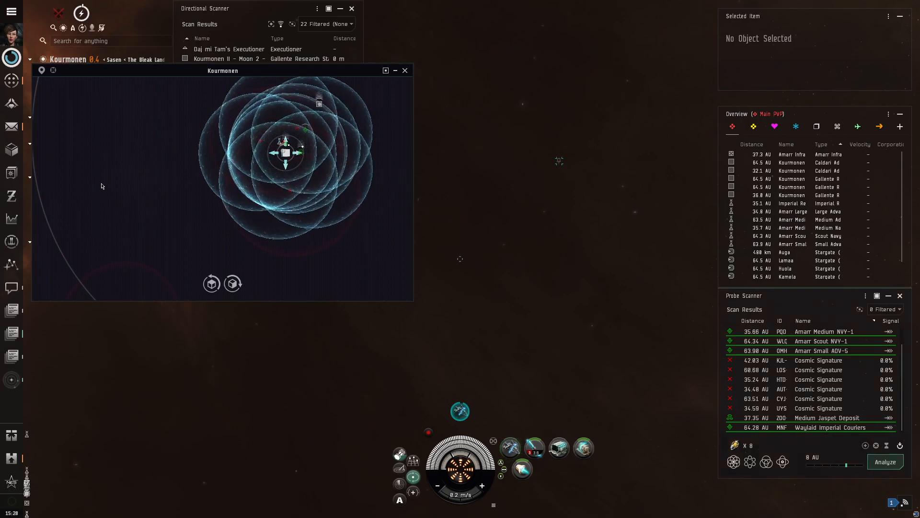
mouse_move(212, 284)
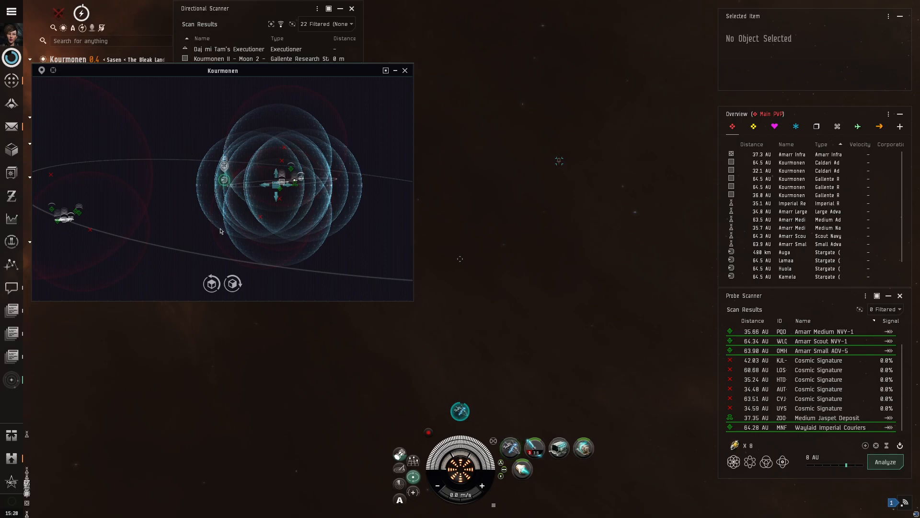
mouse_move(211, 283)
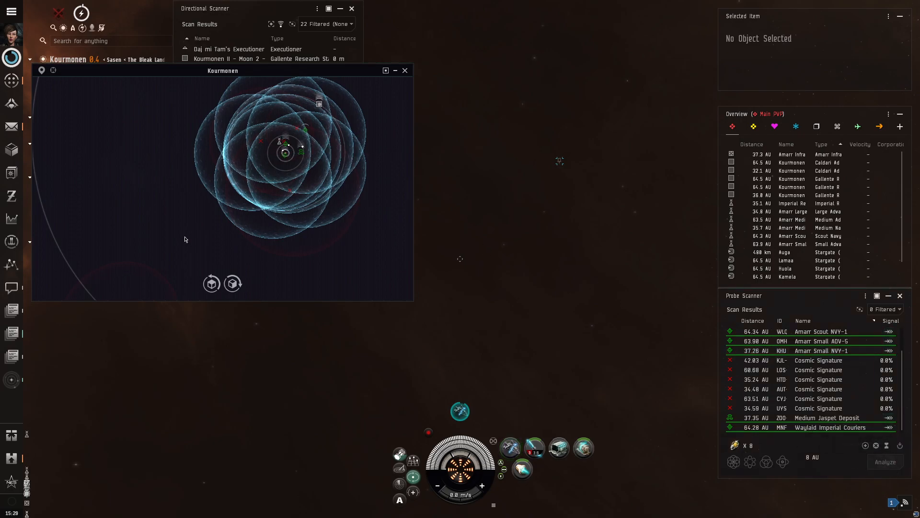
Run the 8 AU probe scan so KJL- reaches 20.0% signal strength
left_click(810, 235)
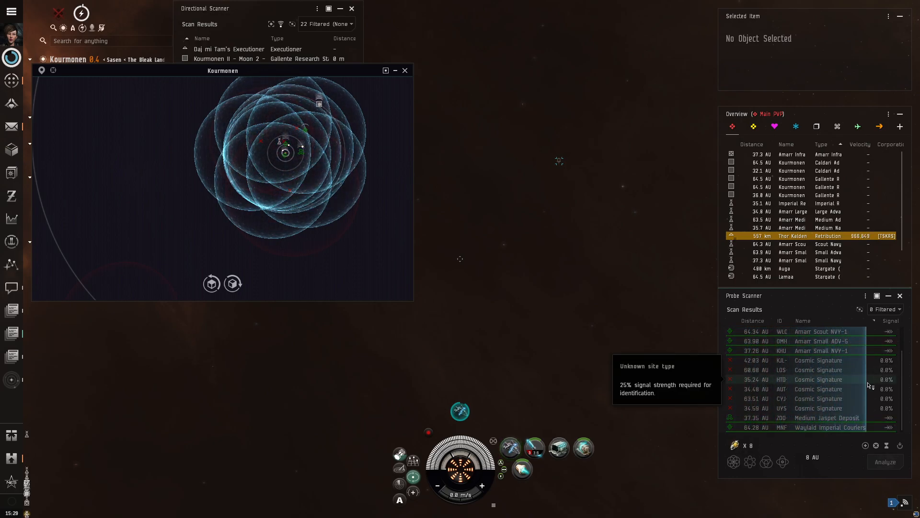
left_click(885, 461)
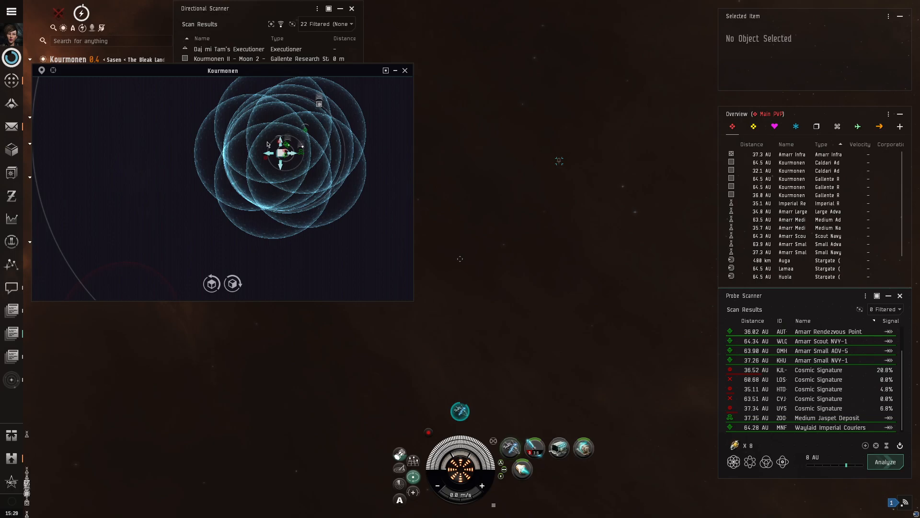
mouse_move(822, 360)
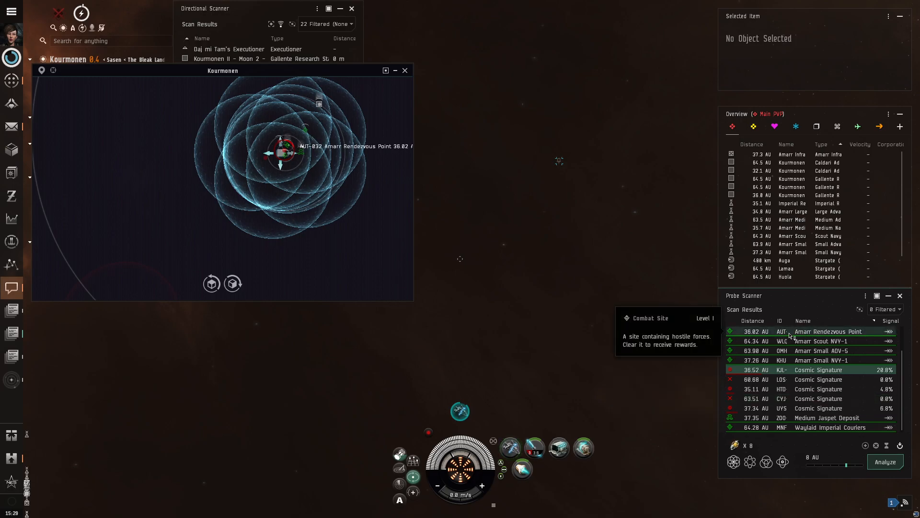
Move the probes over the 20% signature and set scan range to 4 AU
right_click(828, 332)
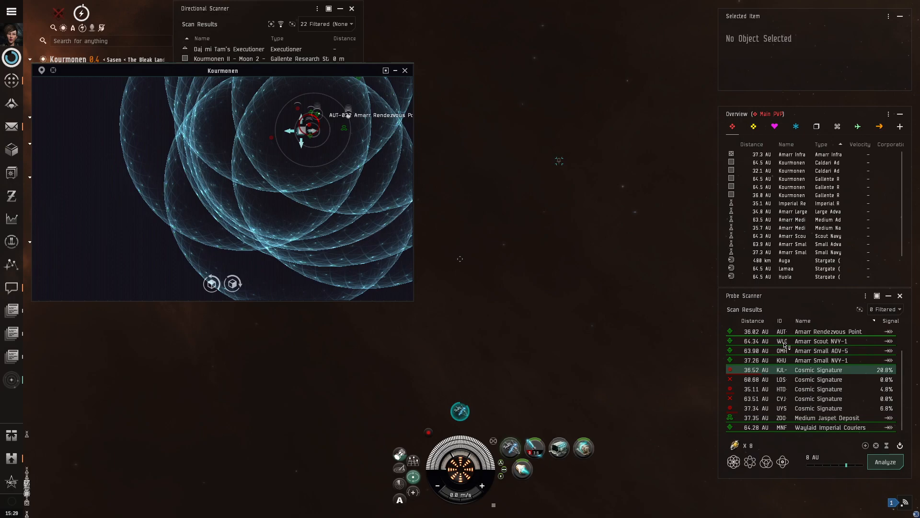
left_click(818, 389)
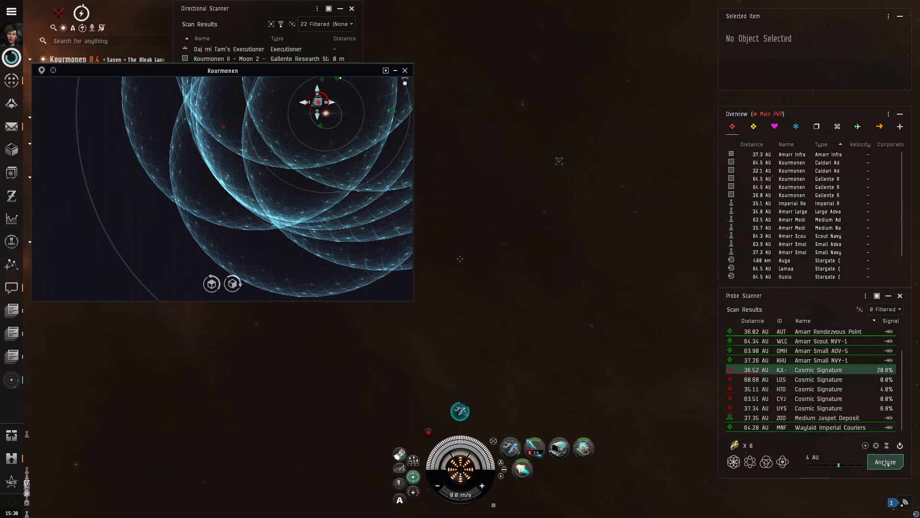
Analyze at 4 AU, identifying KJL- as a Combat Site at 42%
left_click(884, 462)
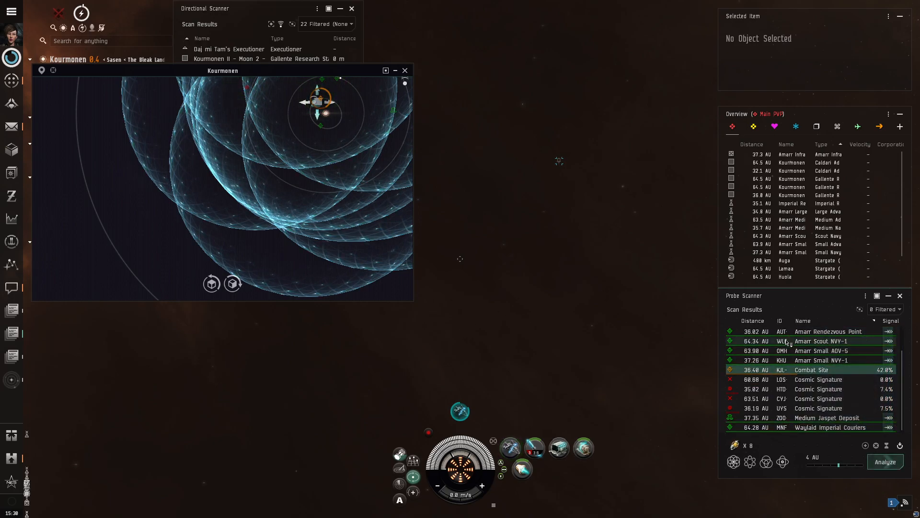
mouse_move(812, 370)
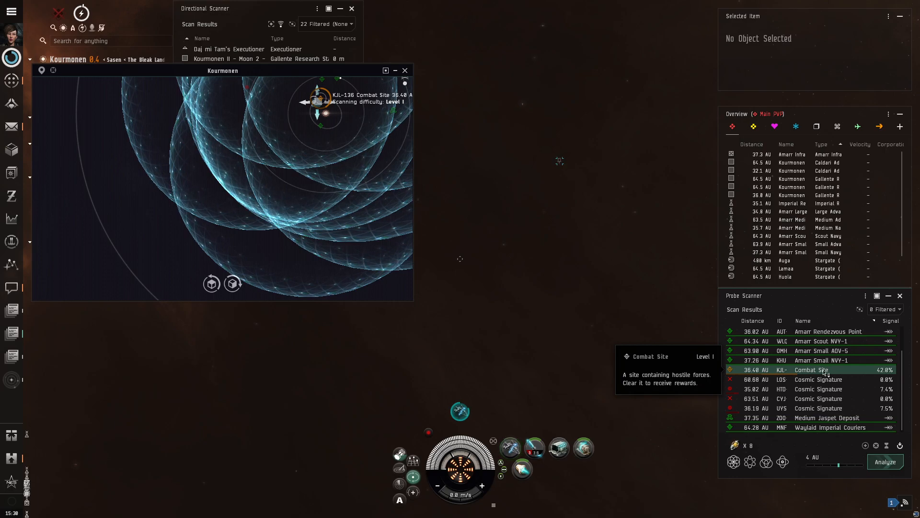
Open the actions for the KJL- Combat Site result
right_click(811, 369)
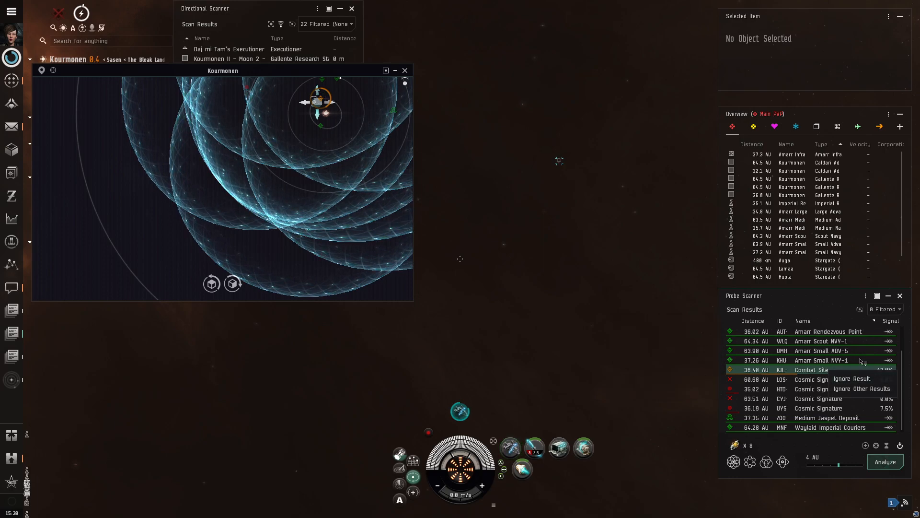
mouse_move(317, 103)
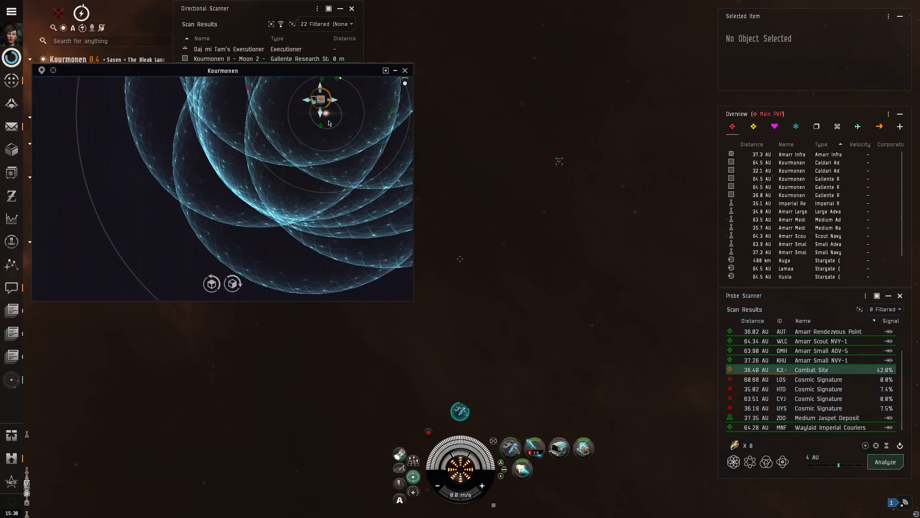
mouse_move(233, 284)
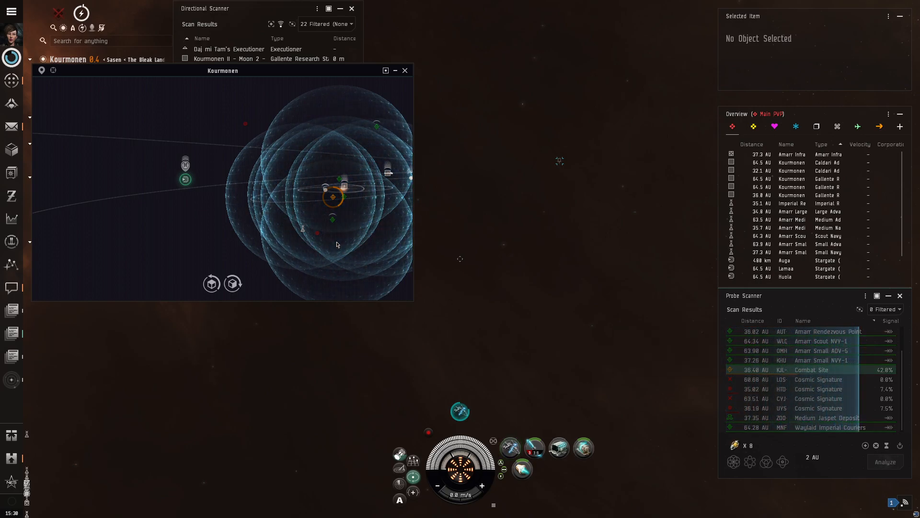
Scan at 2 AU to find a Rogue Drone Infestation at 83.4%, then rescan at 1 AU
left_click(885, 461)
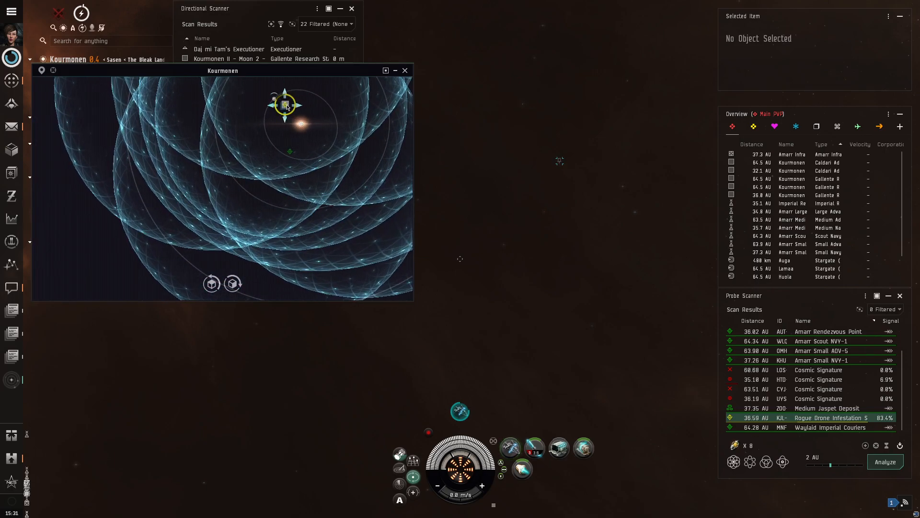
left_click(211, 283)
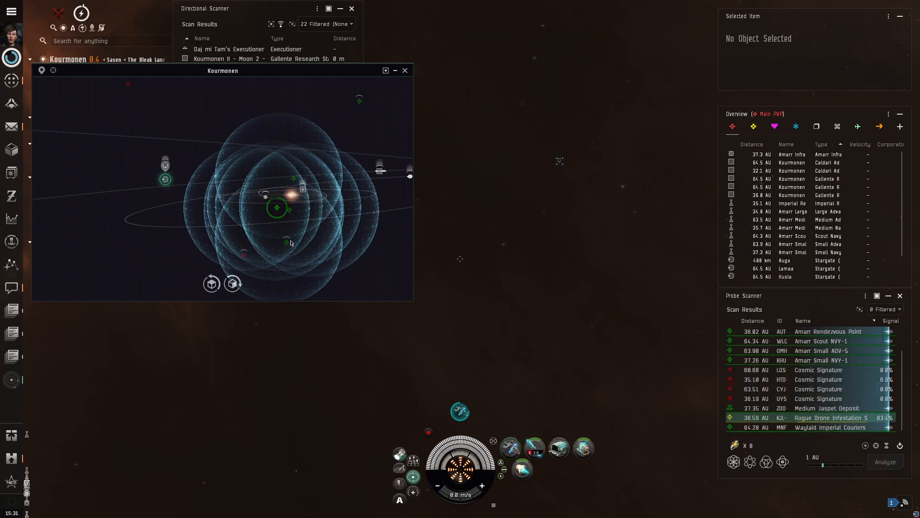
Finish the 1 AU scan and save the KJL-136 Rogue Drone Infestation Sprout location
left_click(885, 461)
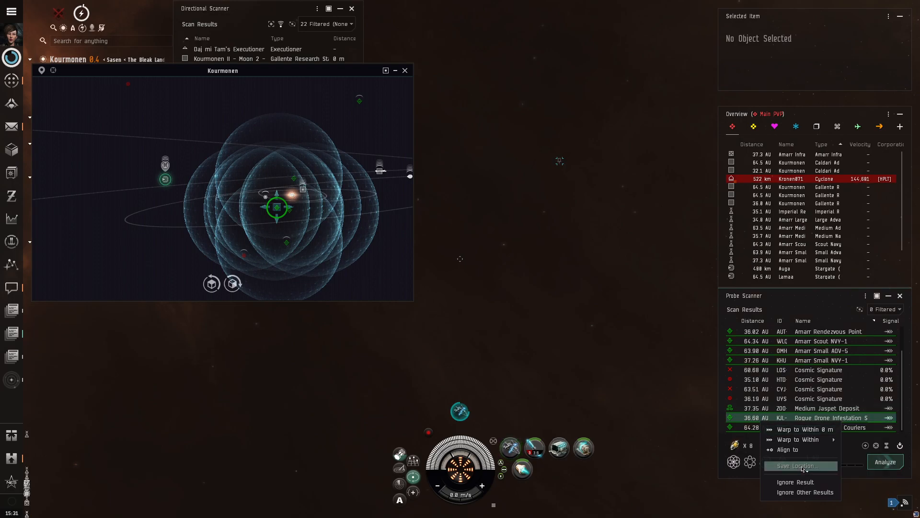
left_click(796, 466)
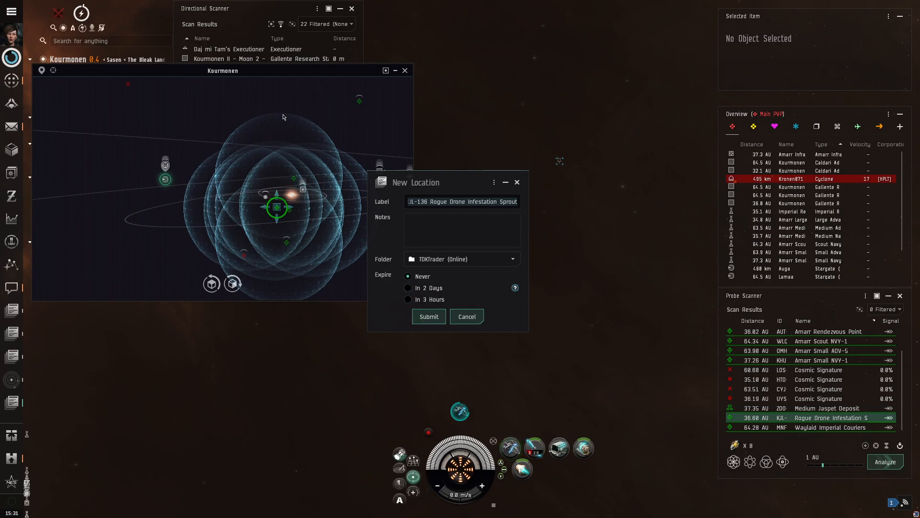
Set the KJL-136 Rogue Drone Infestation bookmark to expire in 3 hours, then close the form
left_click(408, 276)
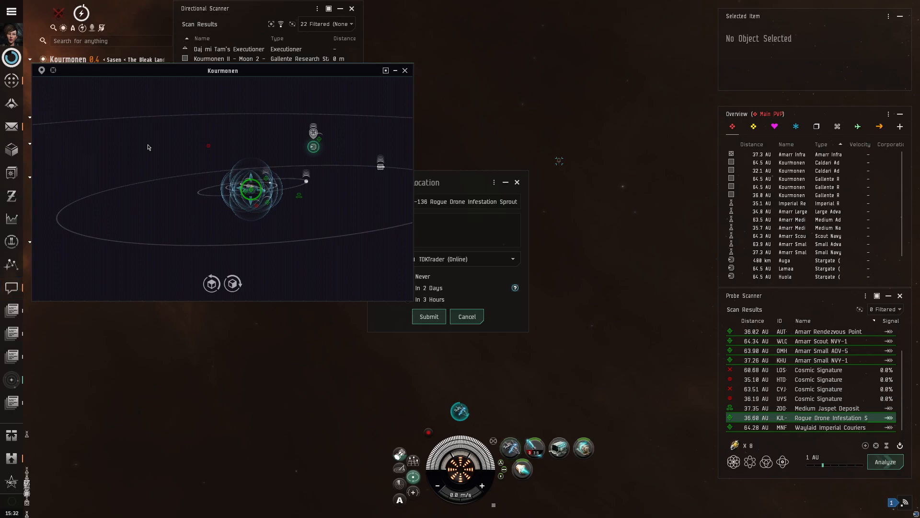
mouse_move(208, 146)
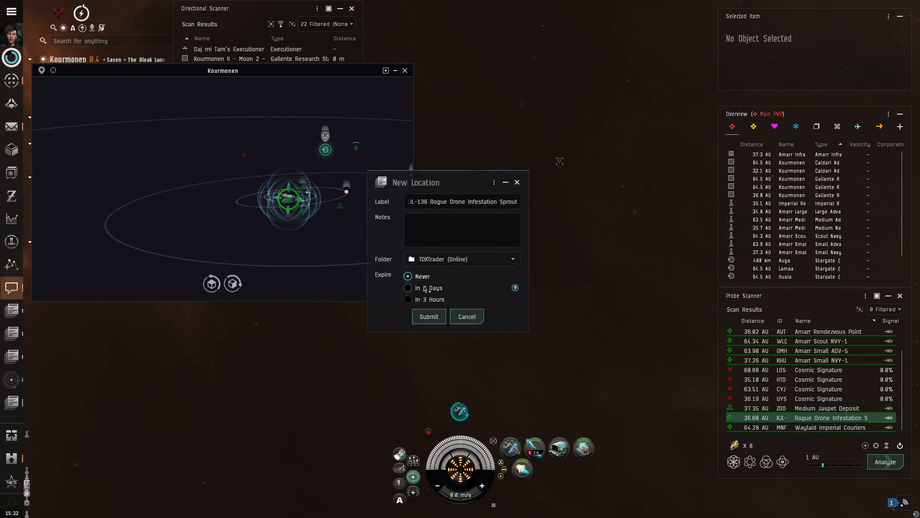
left_click(407, 299)
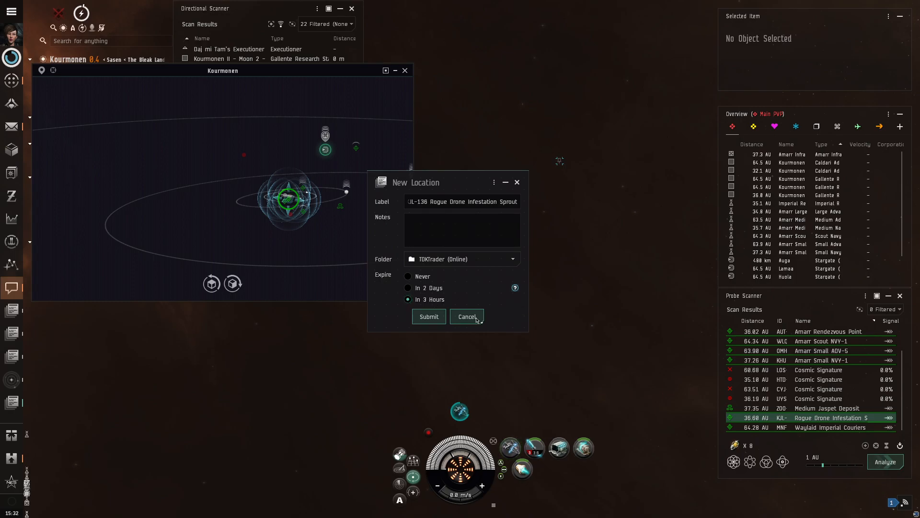
left_click(466, 316)
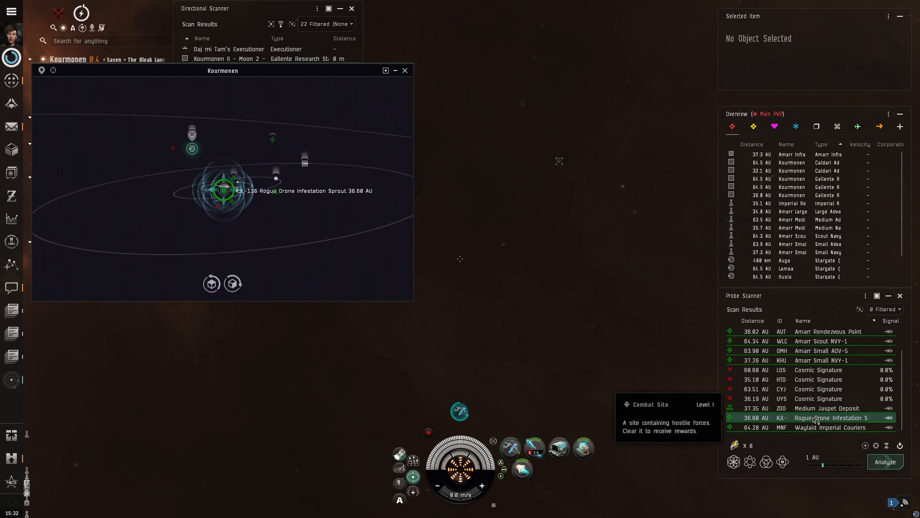
right_click(816, 418)
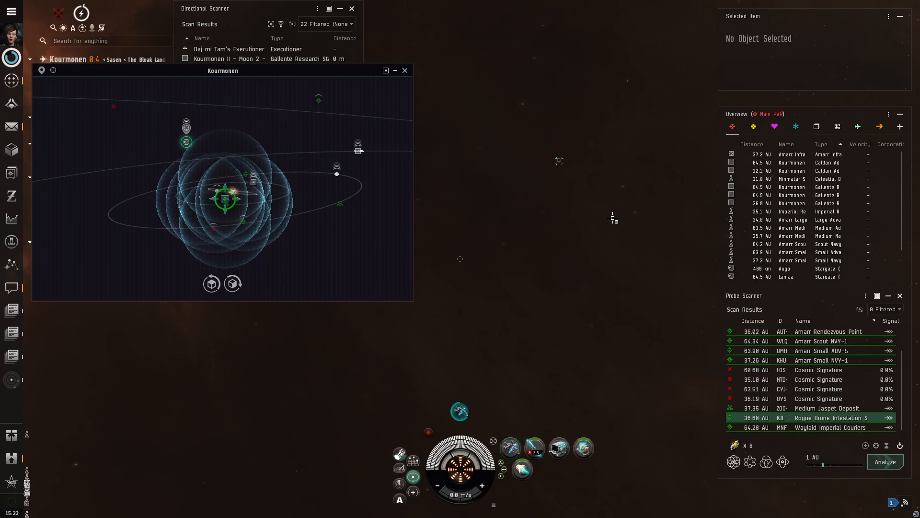
mouse_move(298, 244)
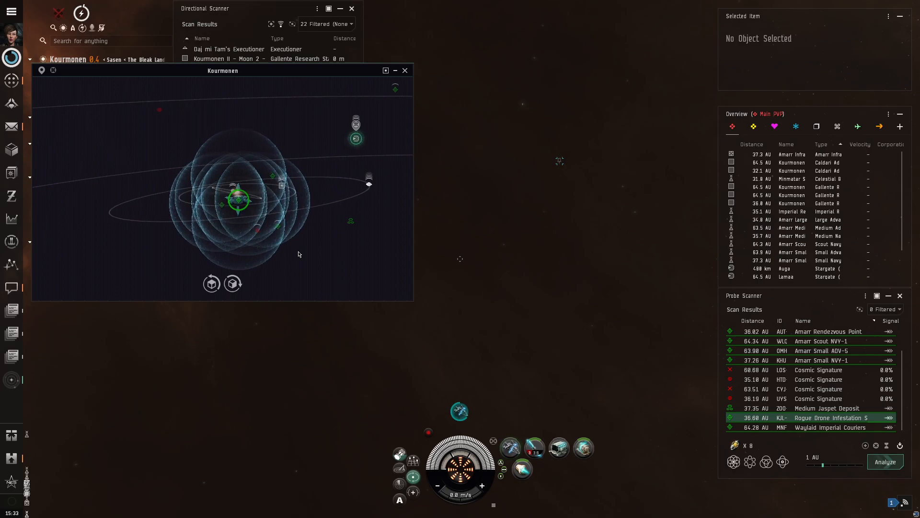
mouse_move(312, 186)
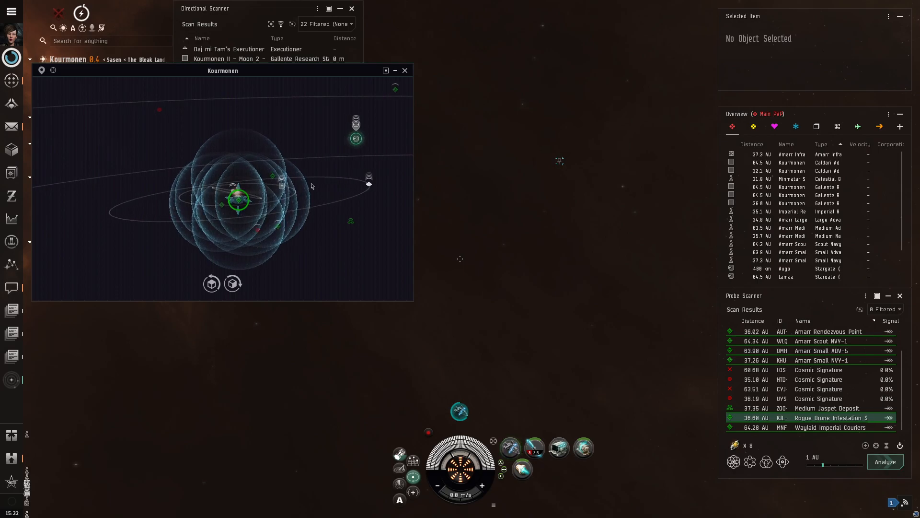